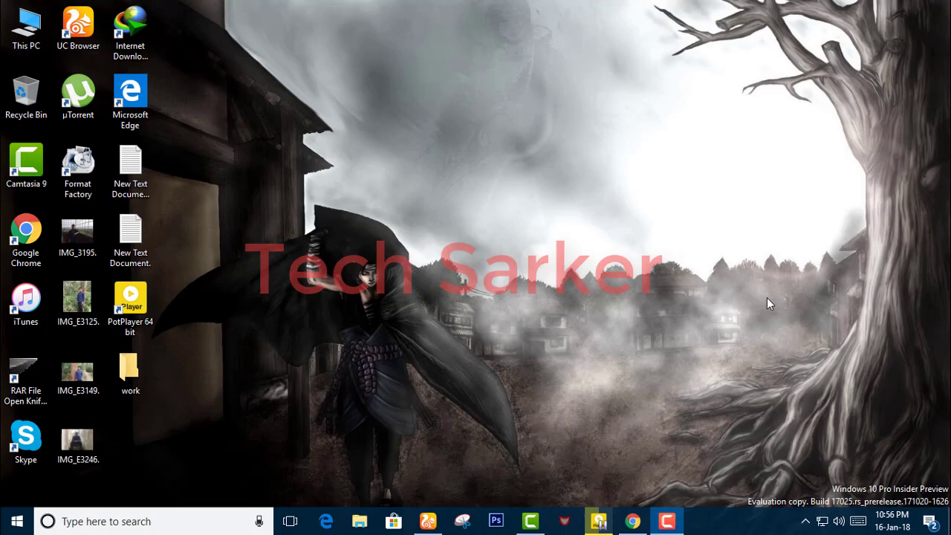
mouse_move(693, 304)
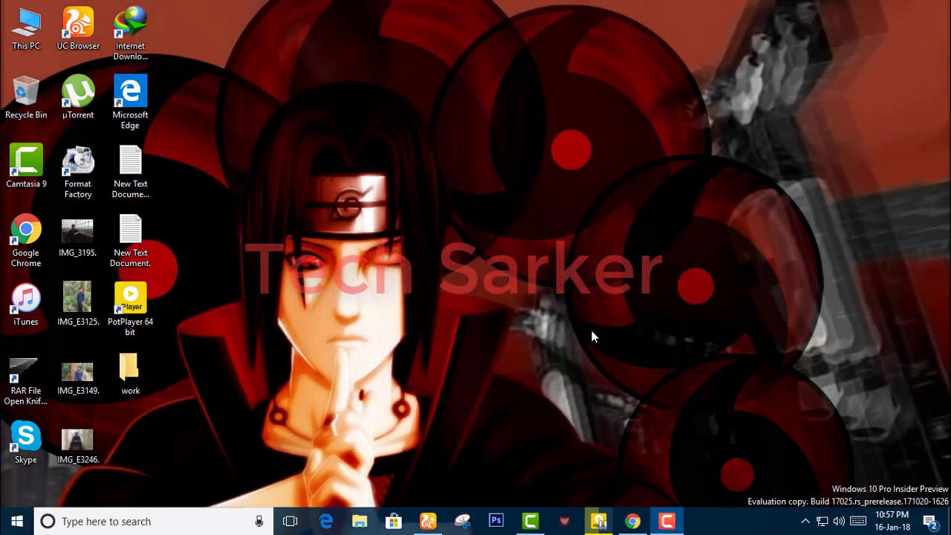
mouse_move(155, 307)
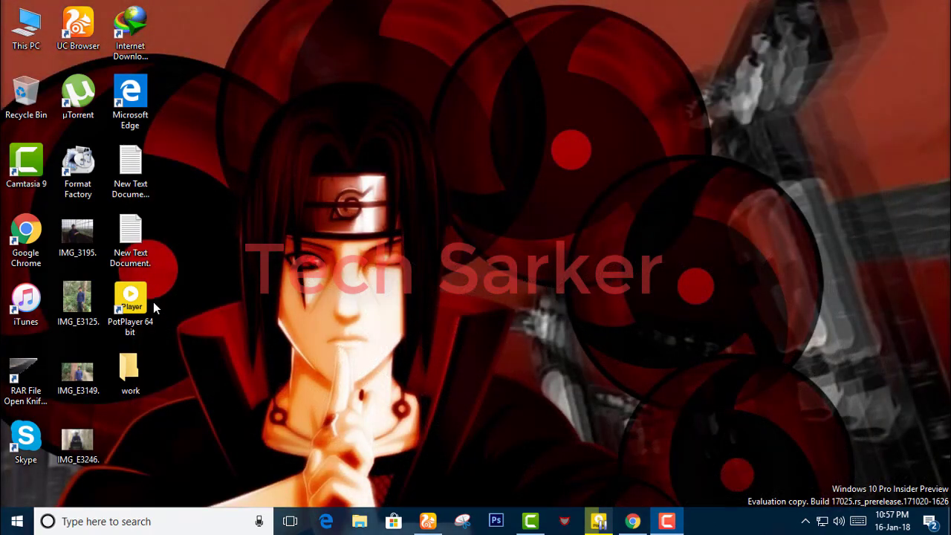
Step: Launch iTunes from the desktop shortcut to manage the connected iPhone
click(27, 297)
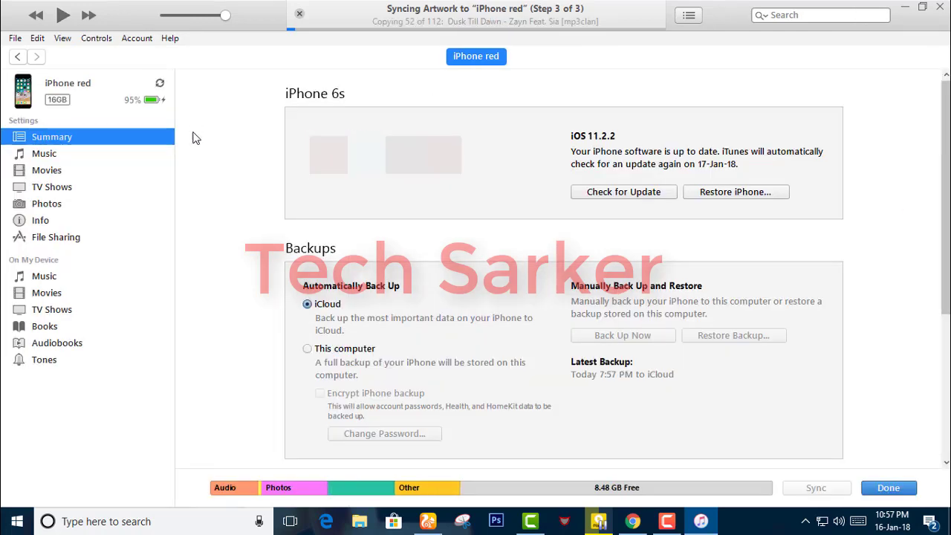
mouse_move(41, 211)
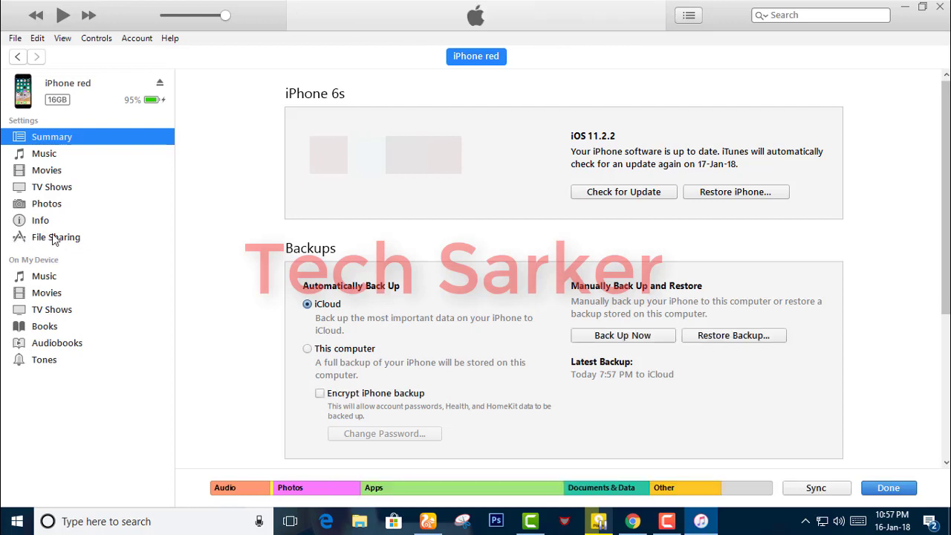
Step: Show the iPhone's File Sharing page listing apps that can transfer documents
click(56, 237)
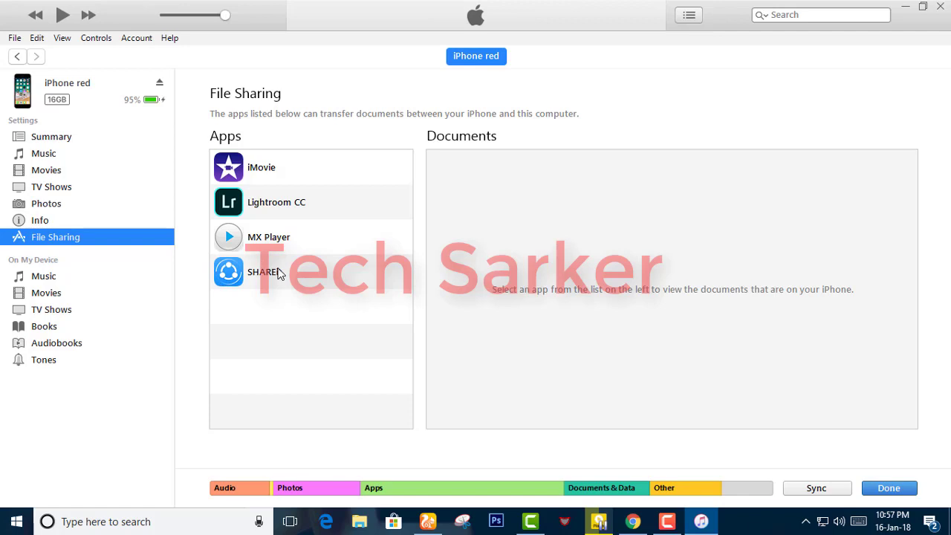
Step: Select SHAREit to list its shared folders: file, Inbox and photo
click(265, 272)
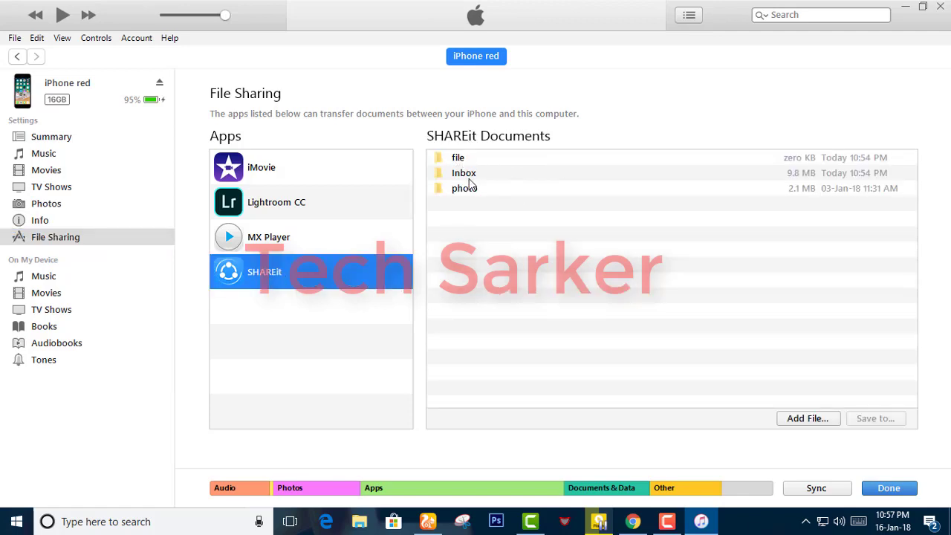
mouse_move(570, 202)
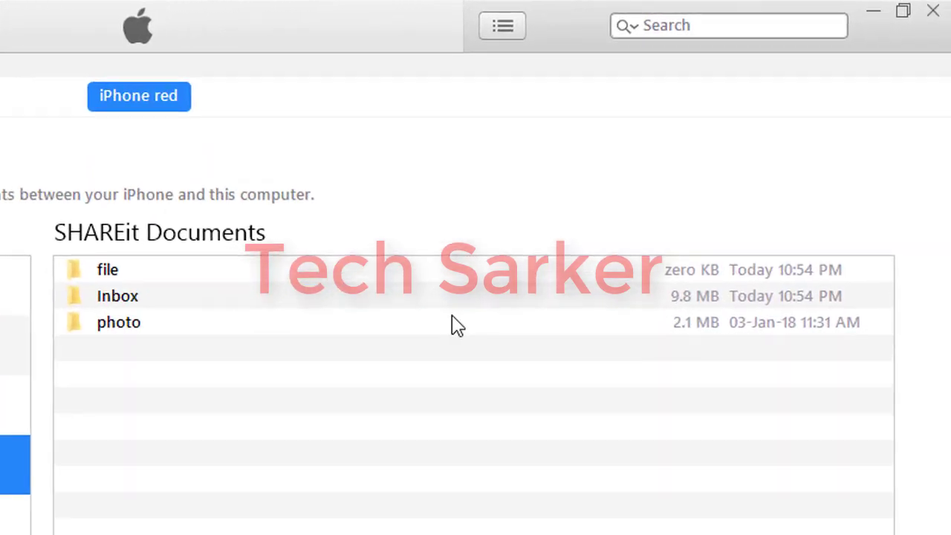
mouse_move(249, 328)
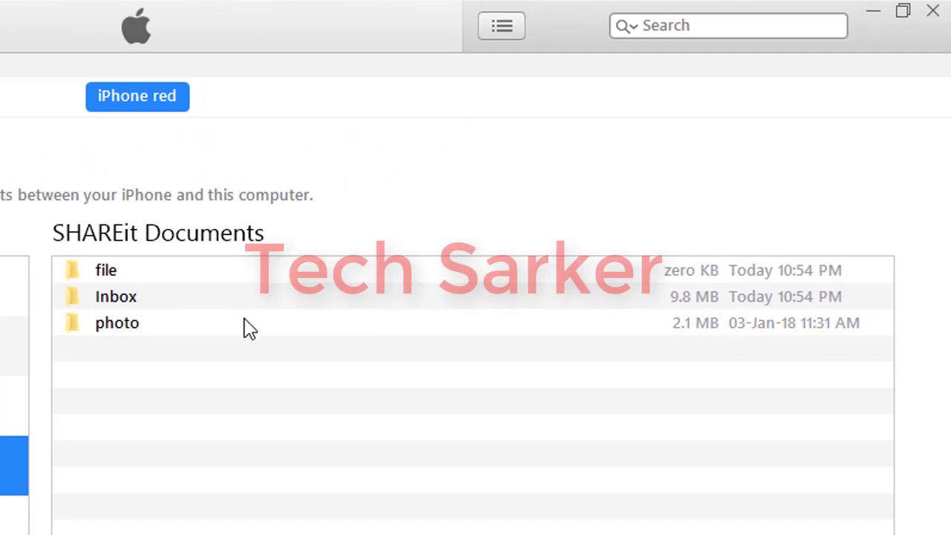
mouse_move(666, 327)
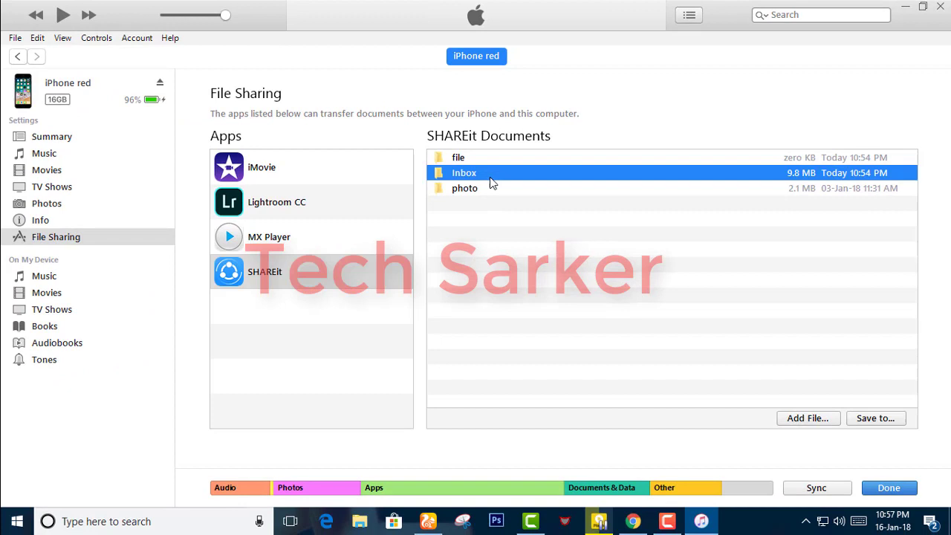
mouse_move(582, 175)
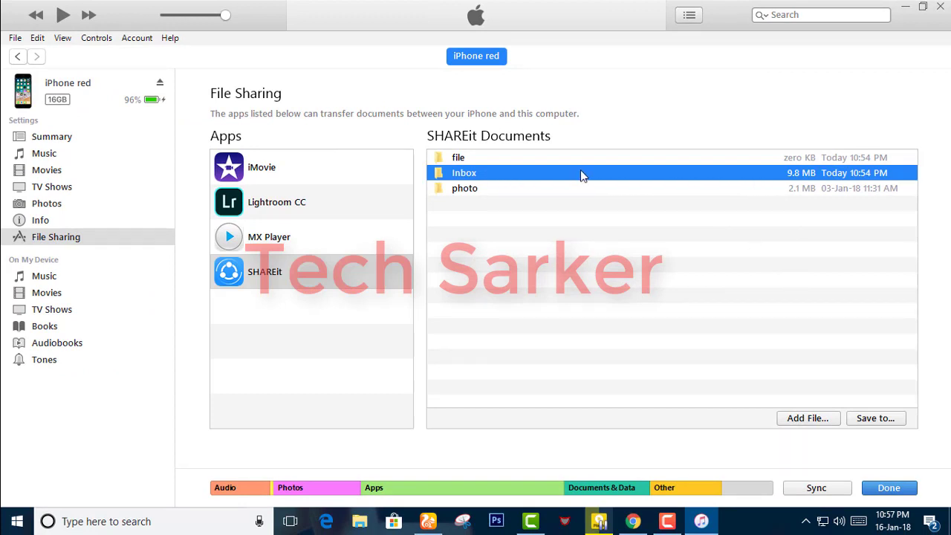
mouse_move(837, 303)
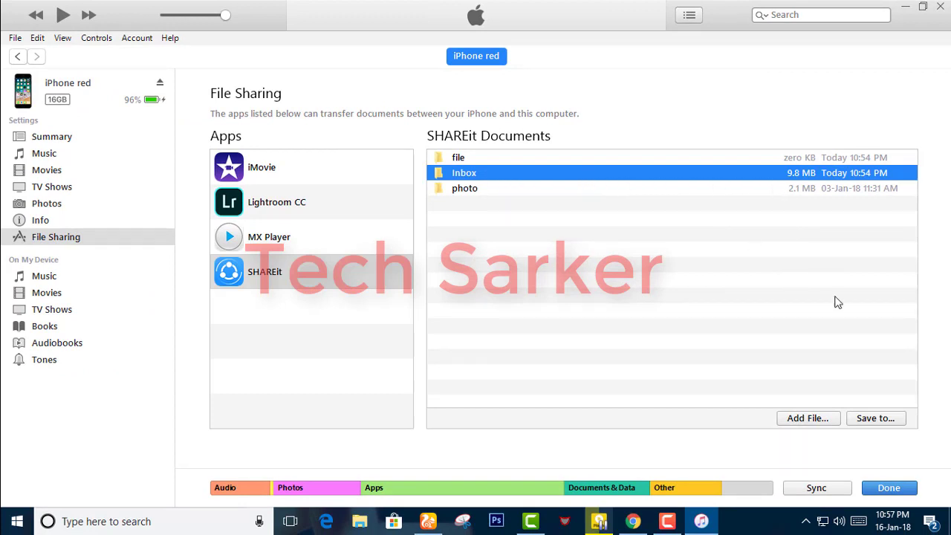
mouse_move(607, 178)
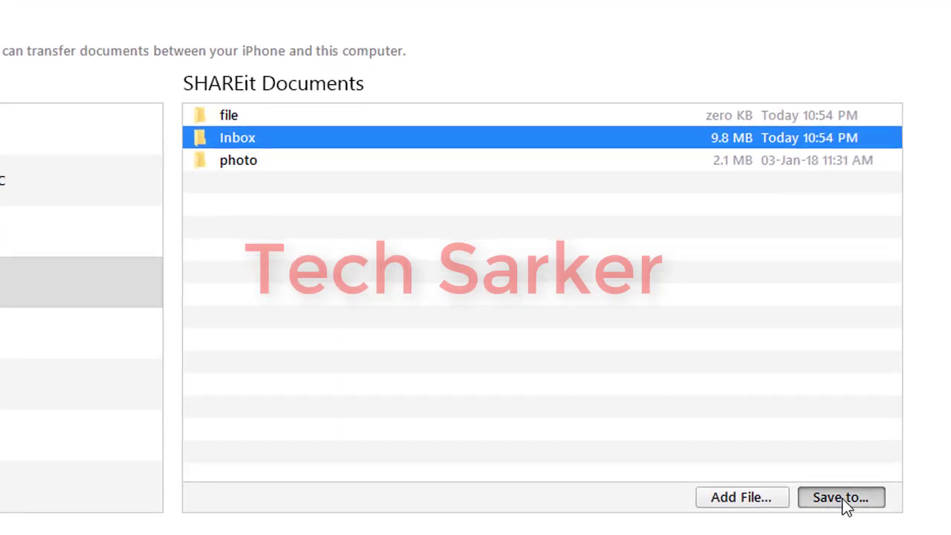
Step: Save SHAREit's Inbox folder to the Windows desktop
click(841, 496)
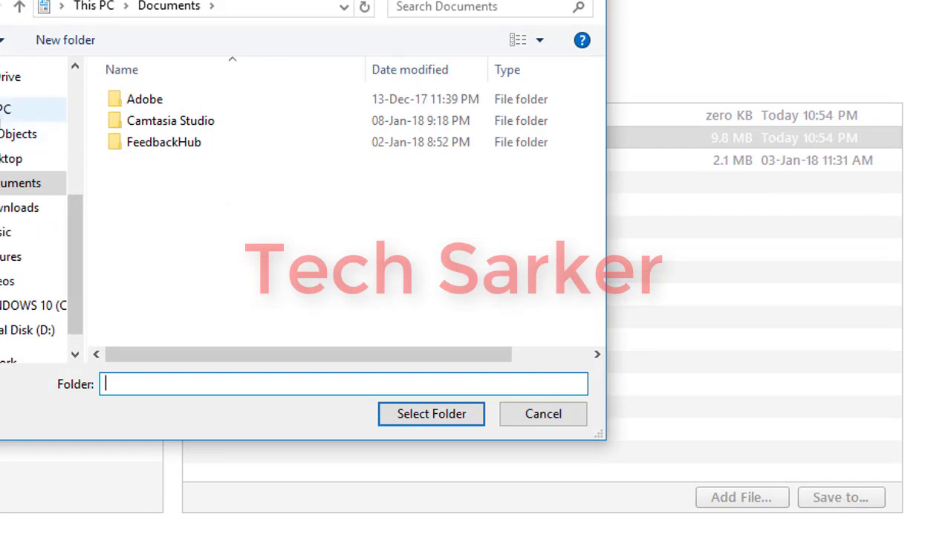
mouse_move(11, 145)
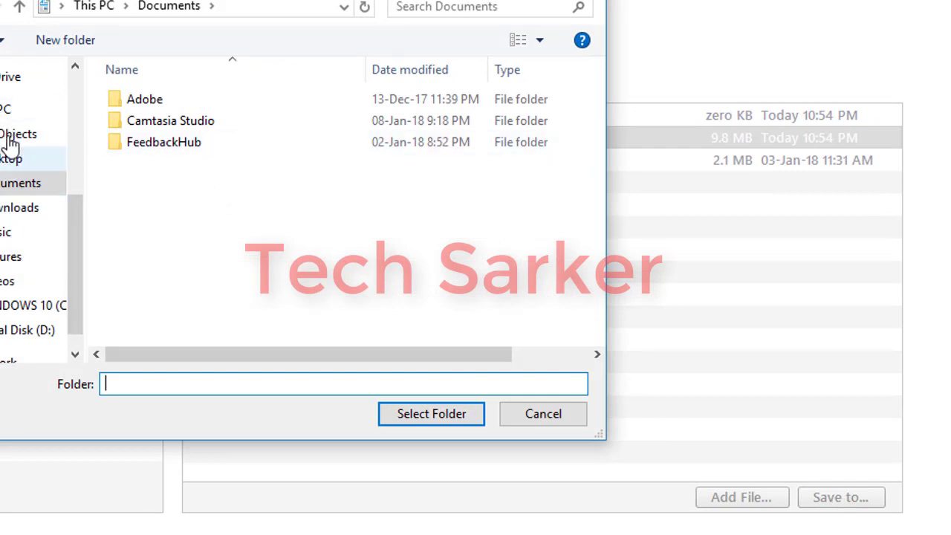
click(10, 158)
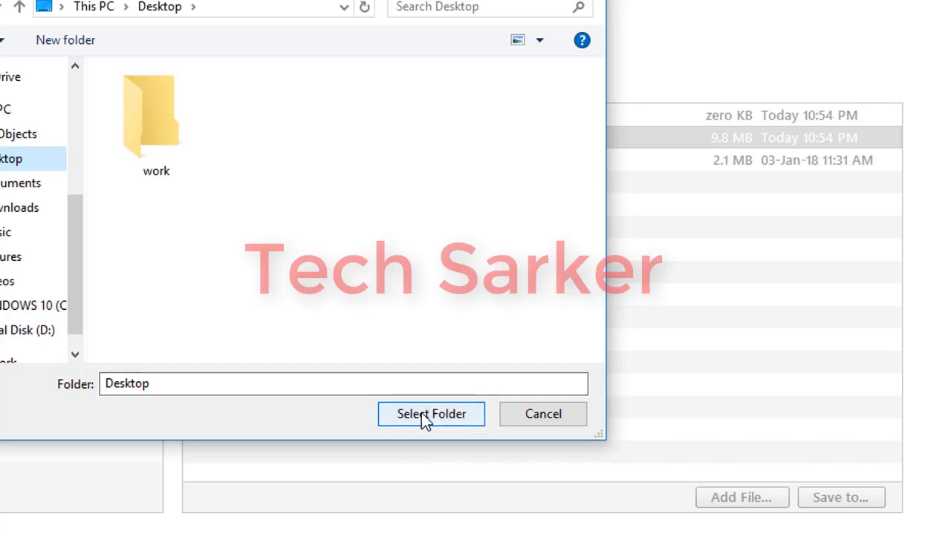
click(431, 413)
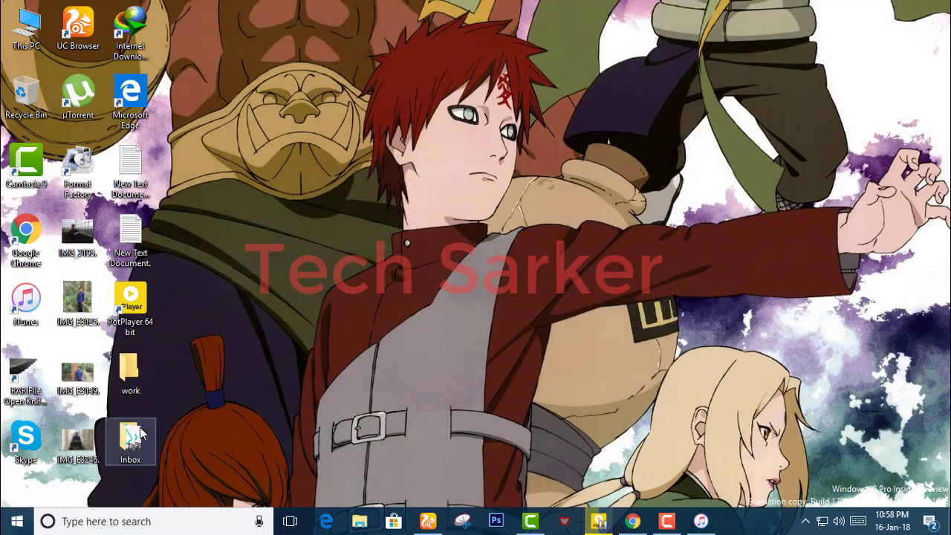
Step: Verify the desktop Inbox folder holds three MP3 files, then return to iTunes
double_click(131, 443)
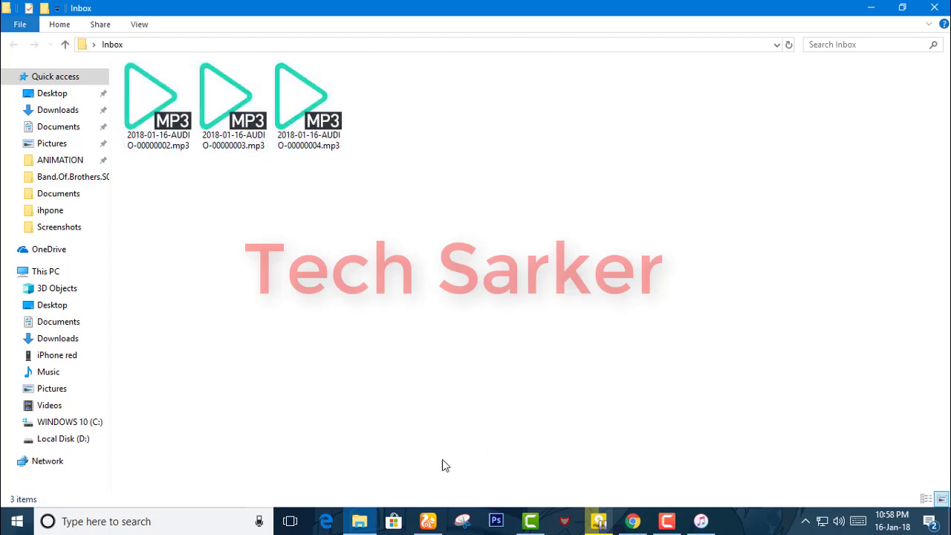
click(698, 520)
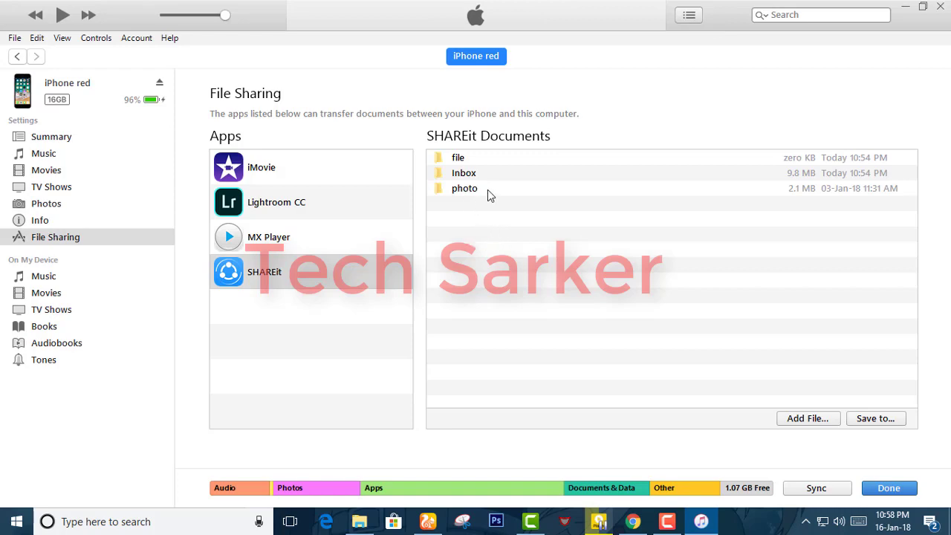
Step: Select SHAREit's photo folder for saving to the desktop
click(463, 188)
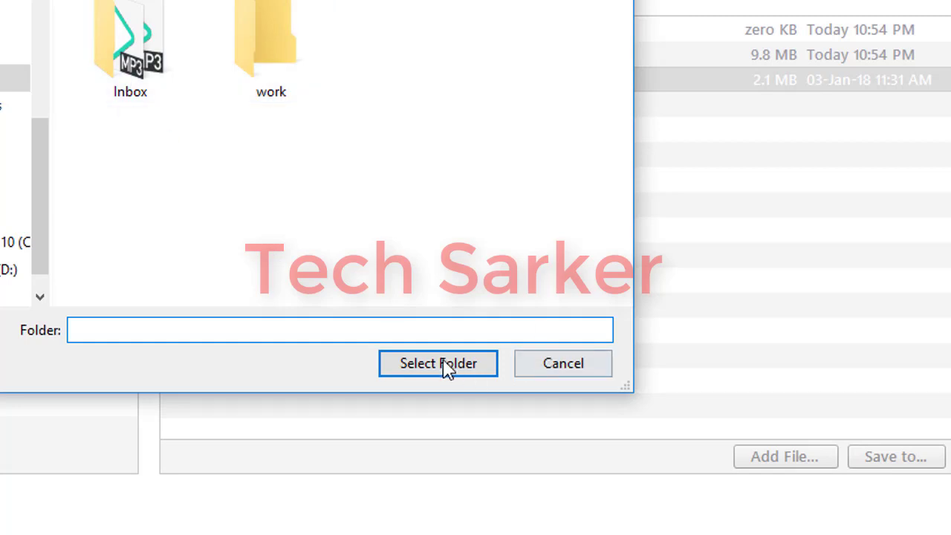
mouse_move(112, 354)
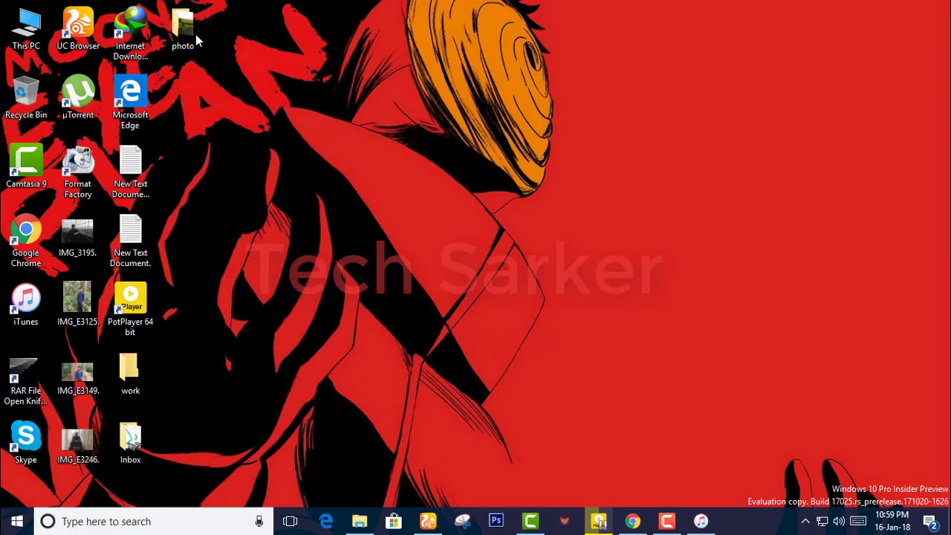
Step: View the contents of the copied photo folder on the desktop
double_click(183, 27)
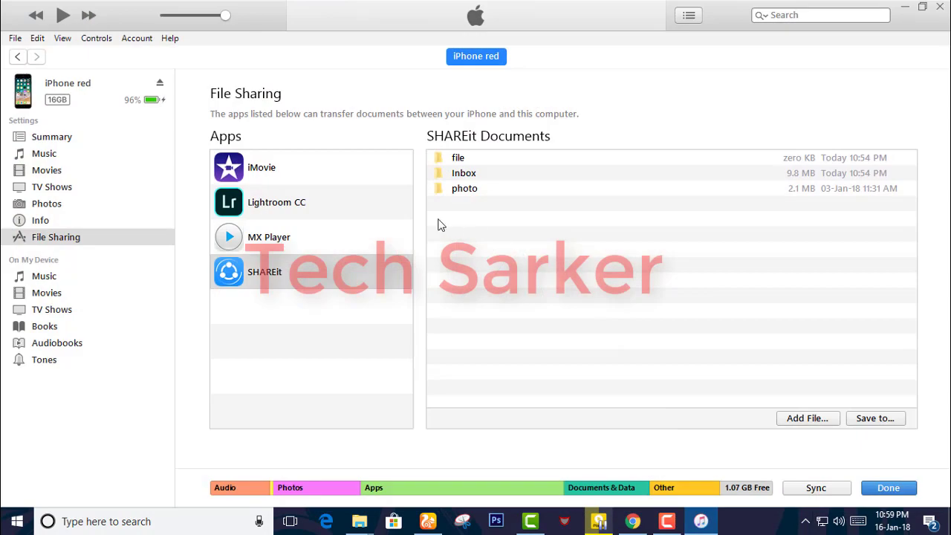
mouse_move(310, 267)
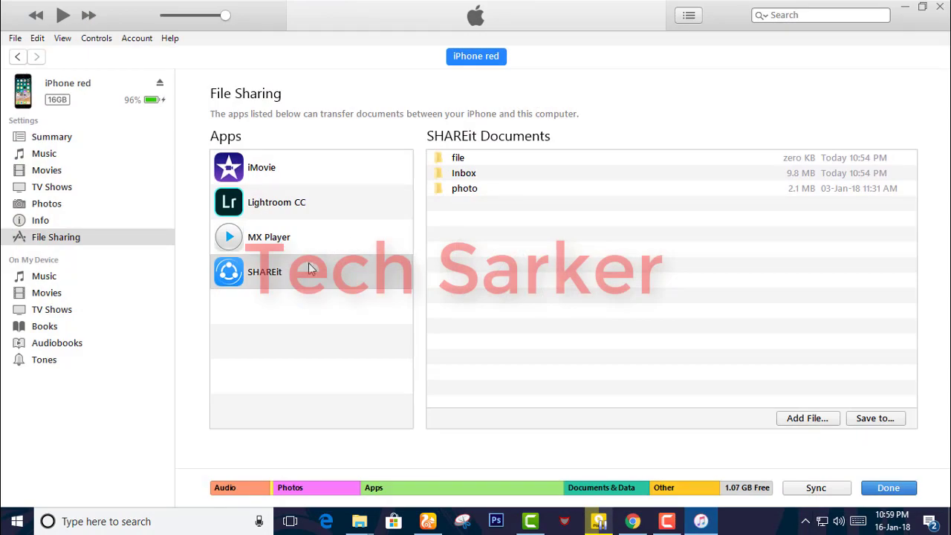
mouse_move(317, 274)
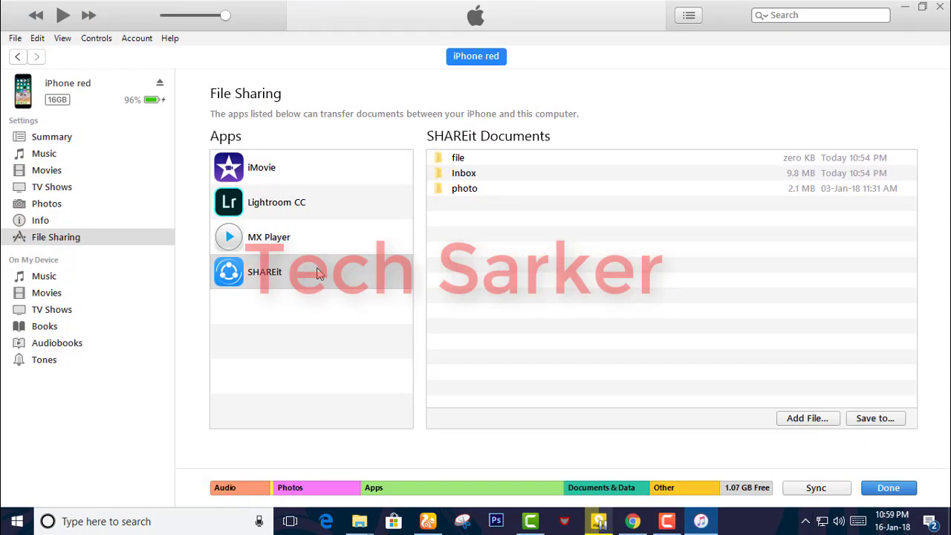
mouse_move(359, 303)
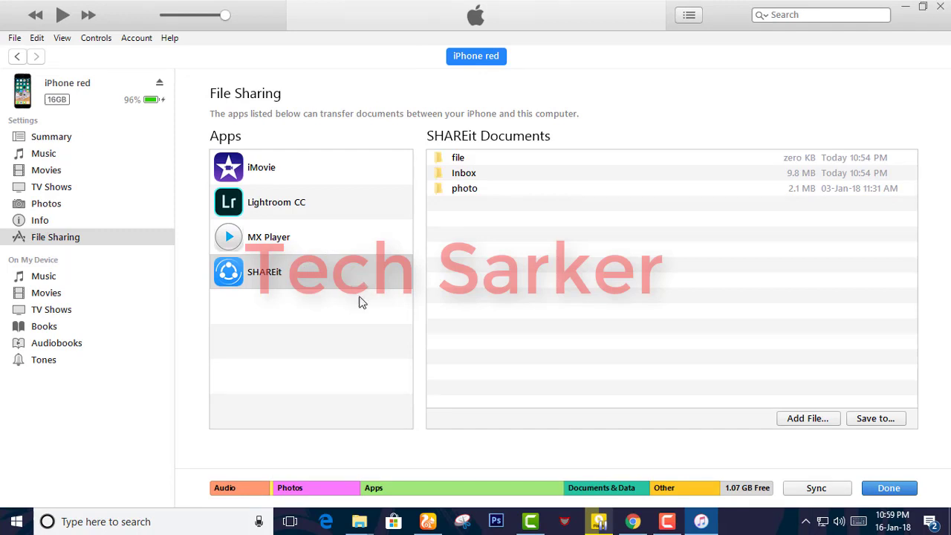
mouse_move(335, 290)
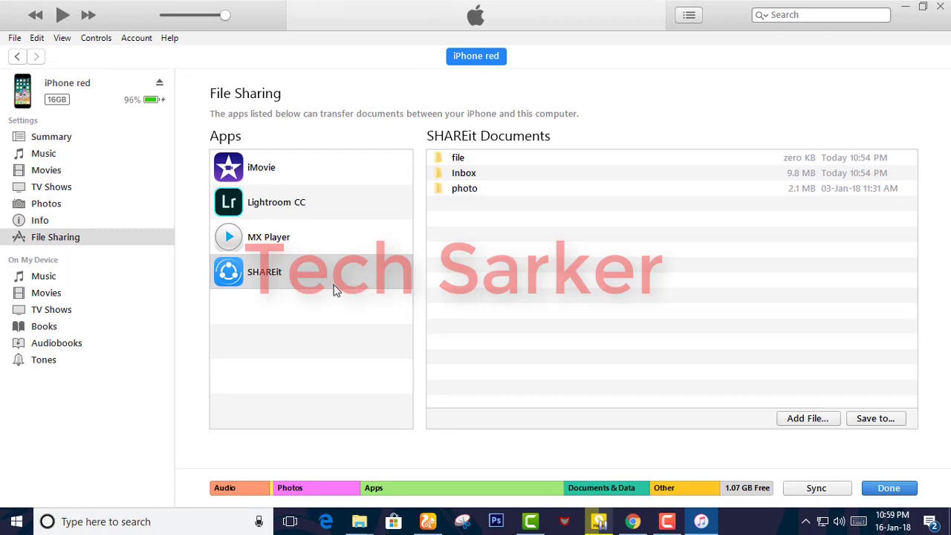
mouse_move(181, 245)
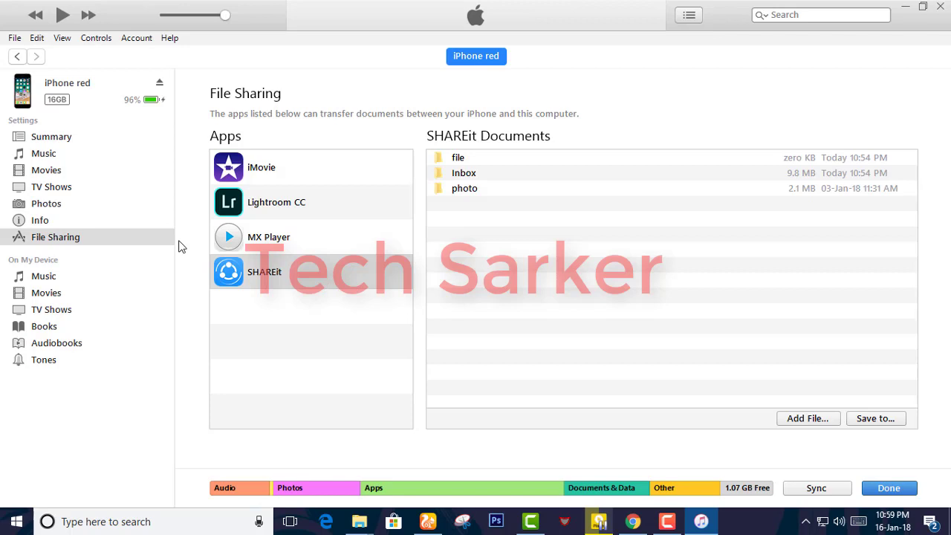
mouse_move(192, 279)
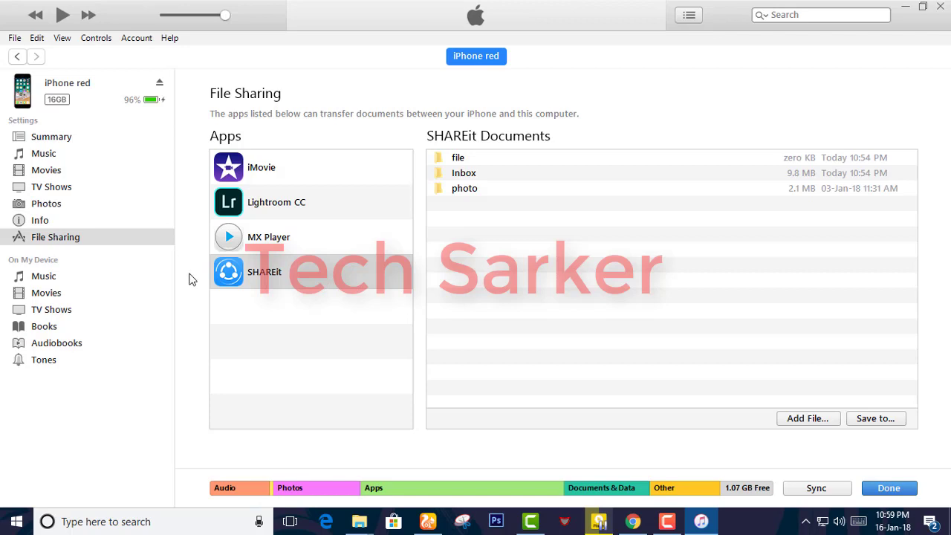
mouse_move(177, 247)
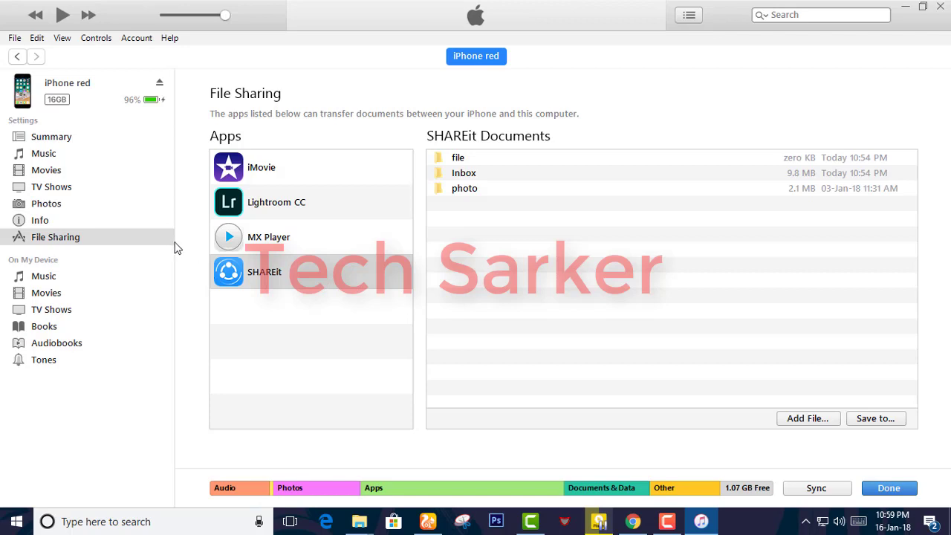
mouse_move(208, 291)
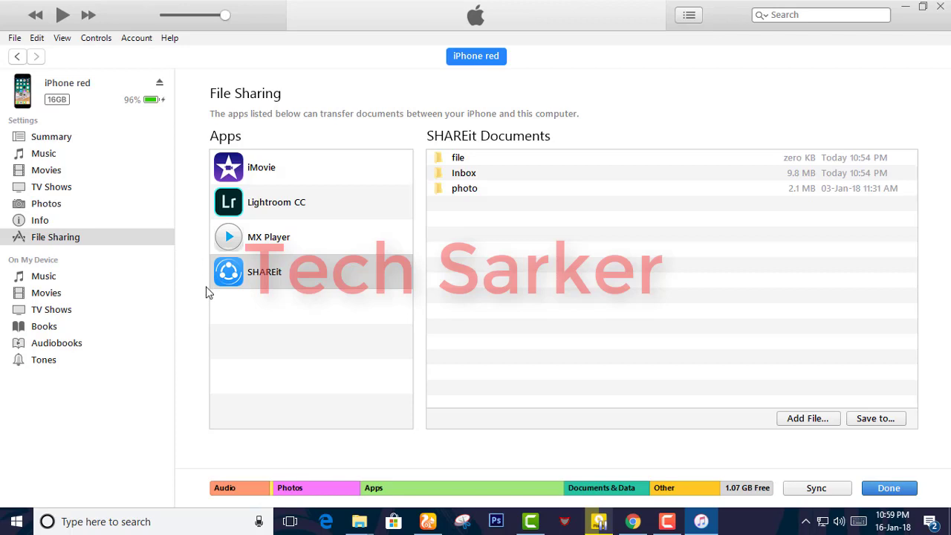
mouse_move(177, 330)
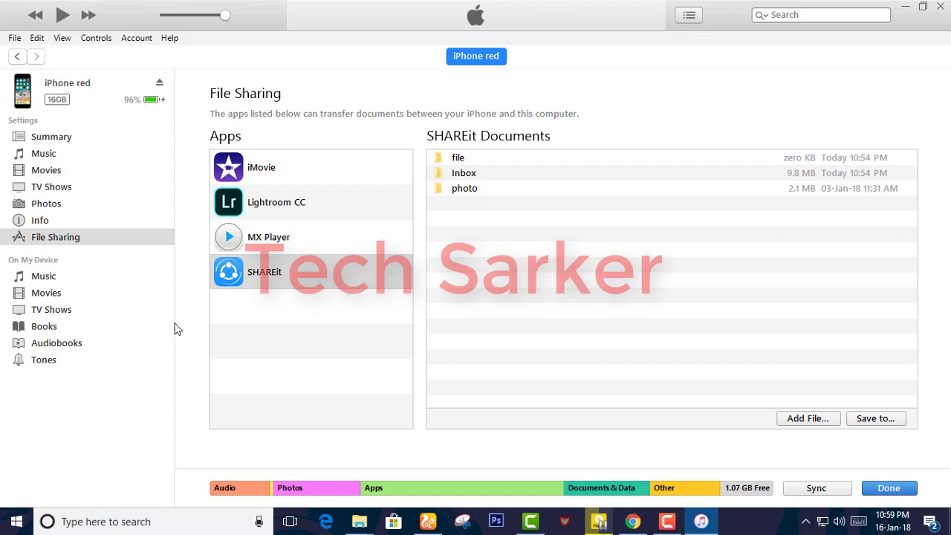